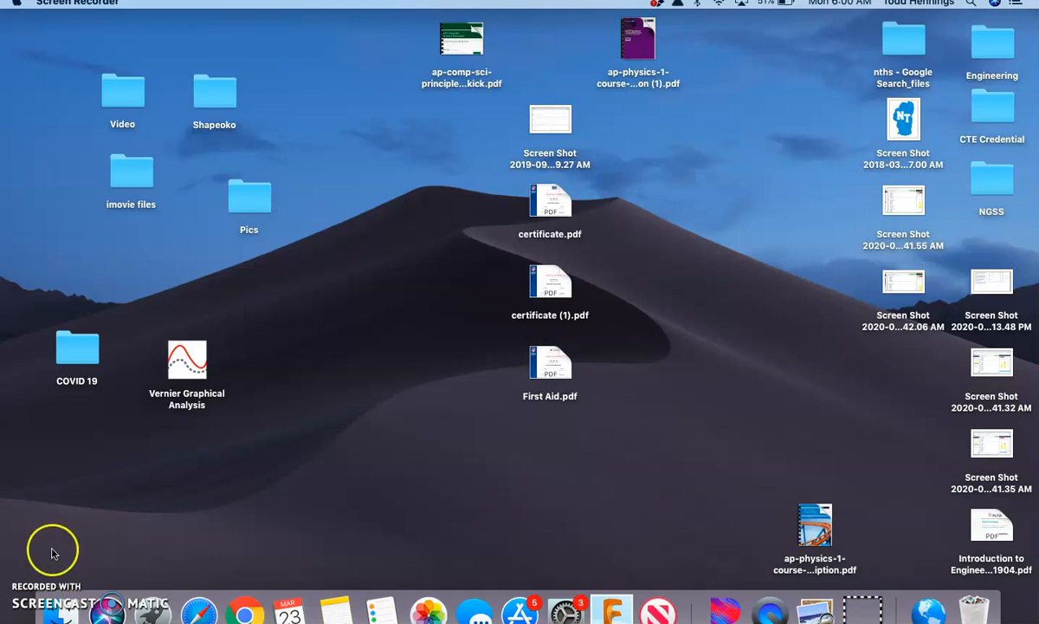
mouse_move(246, 613)
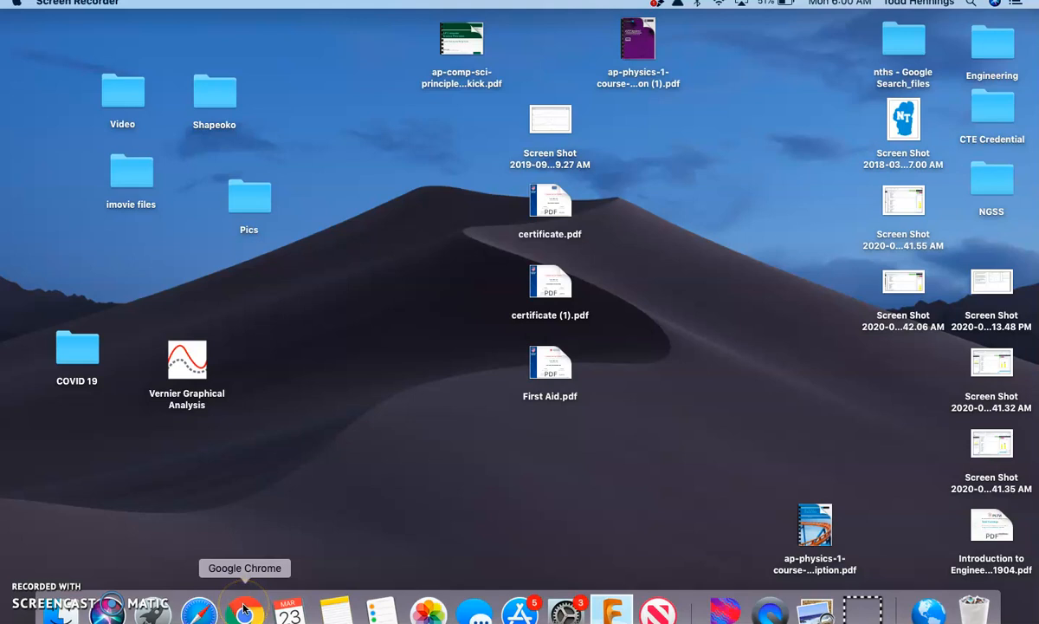
Read the Principles of Engineering stream post in Chrome, then move to the CodeHS tab.
click(246, 606)
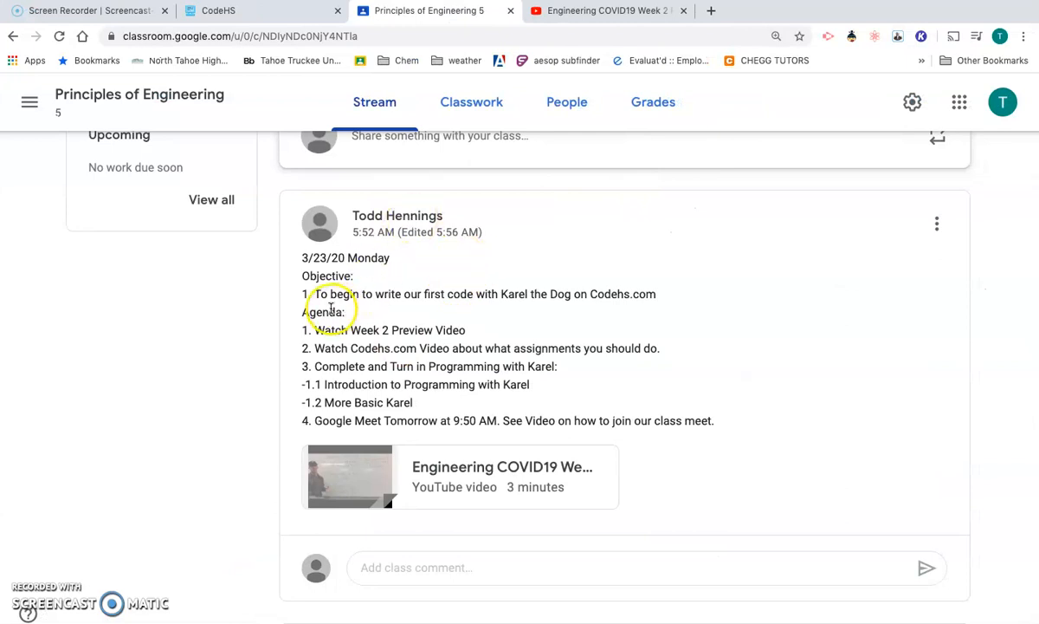
mouse_move(582, 295)
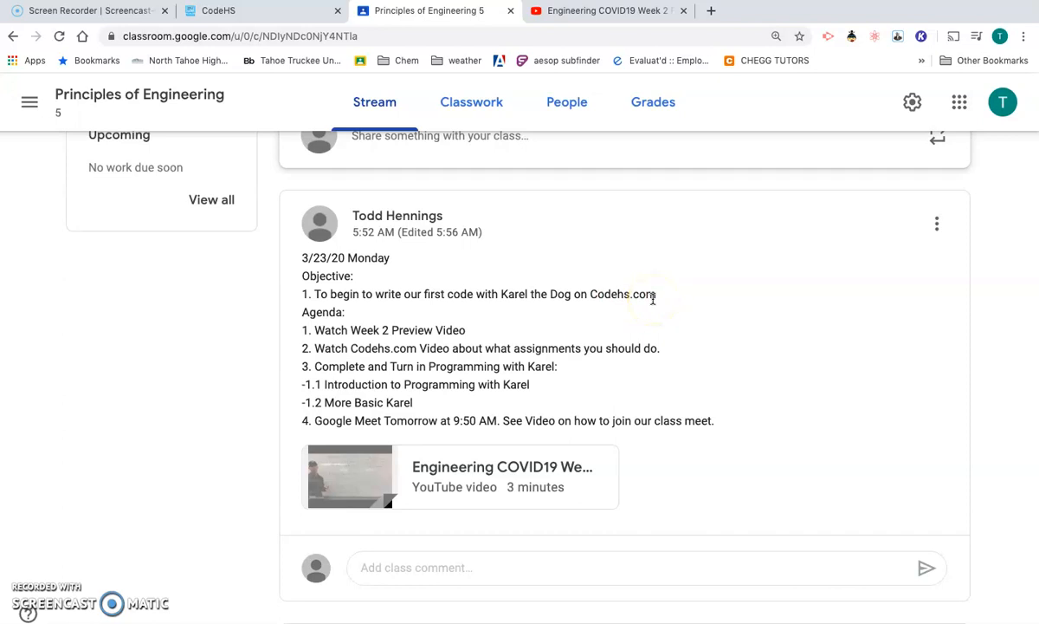
mouse_move(346, 329)
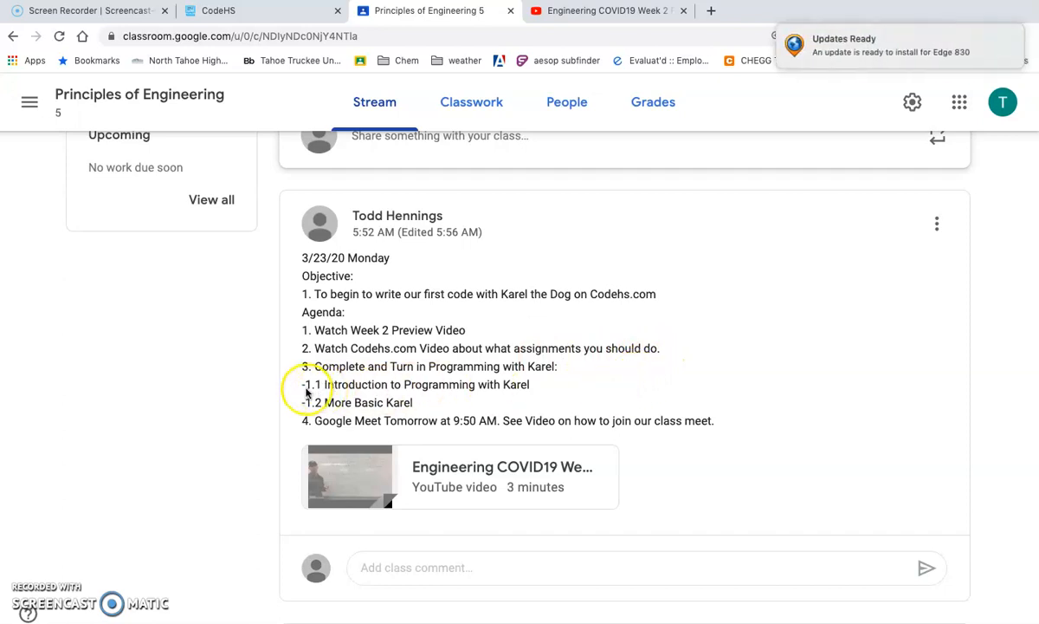
mouse_move(516, 384)
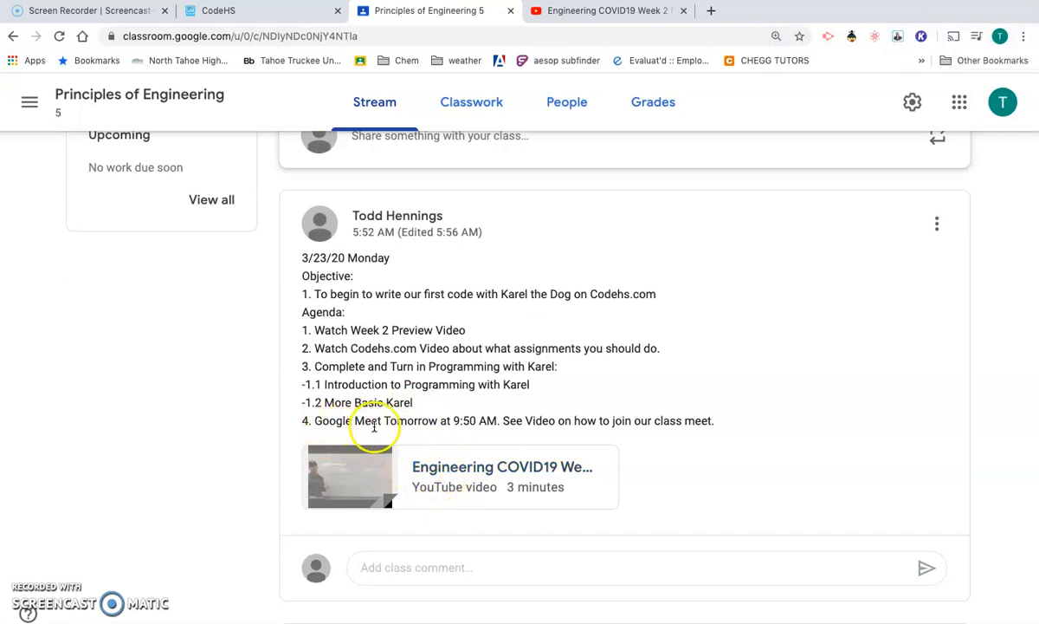
mouse_move(506, 434)
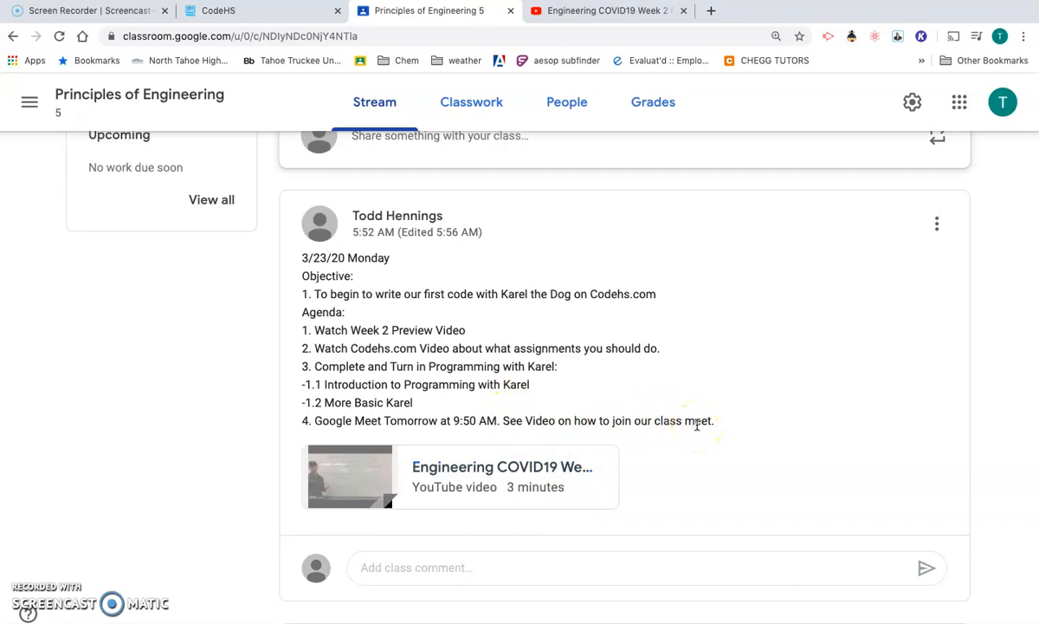
click(218, 10)
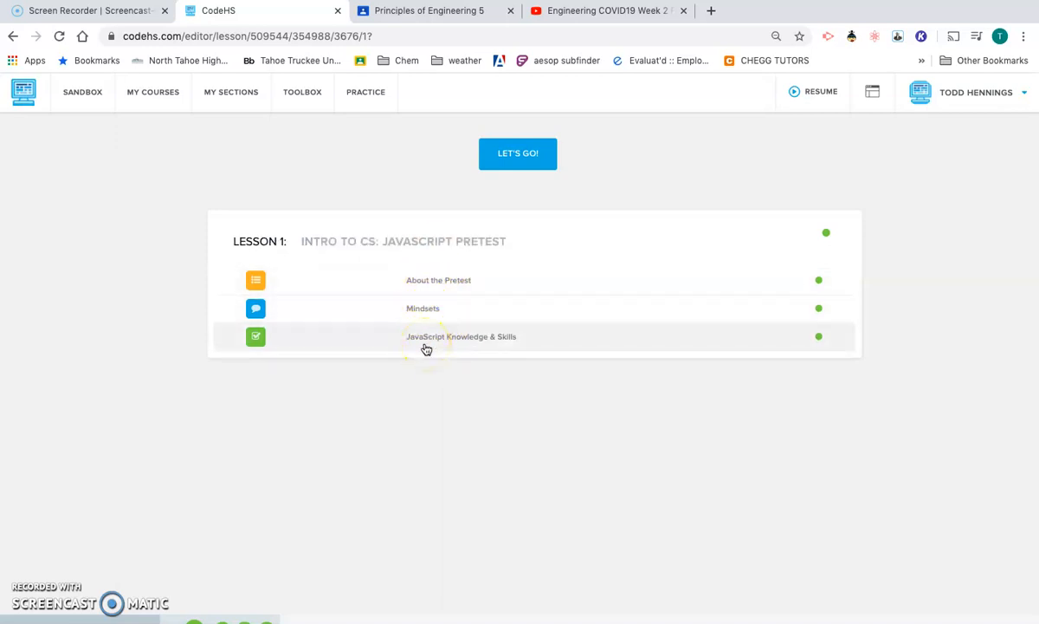
mouse_move(114, 135)
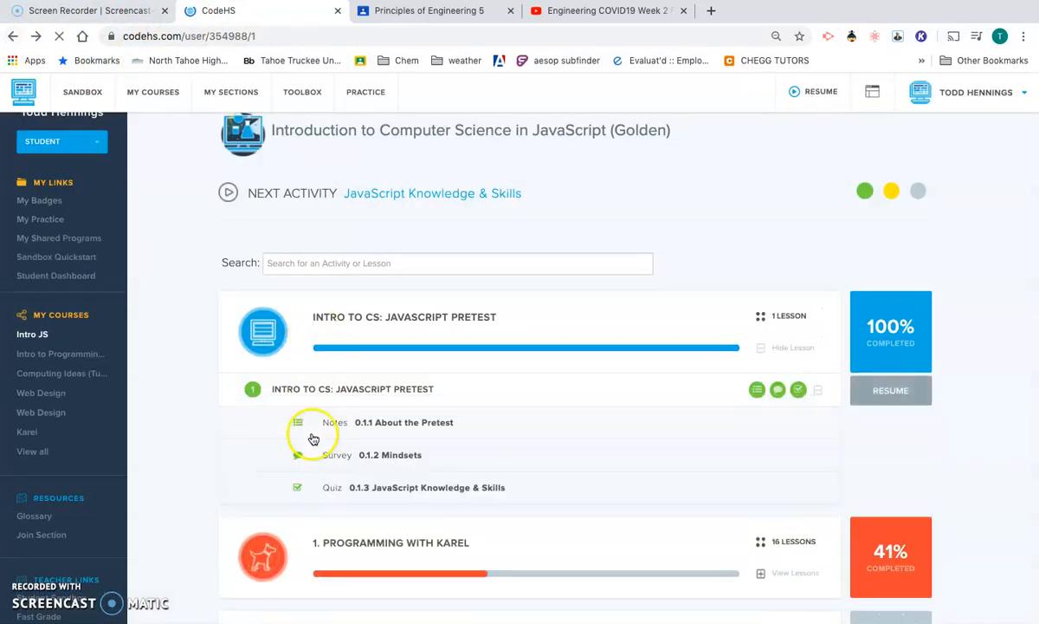
Scroll to and enter the Programming with Karel unit from My Courses.
scroll(down, 3)
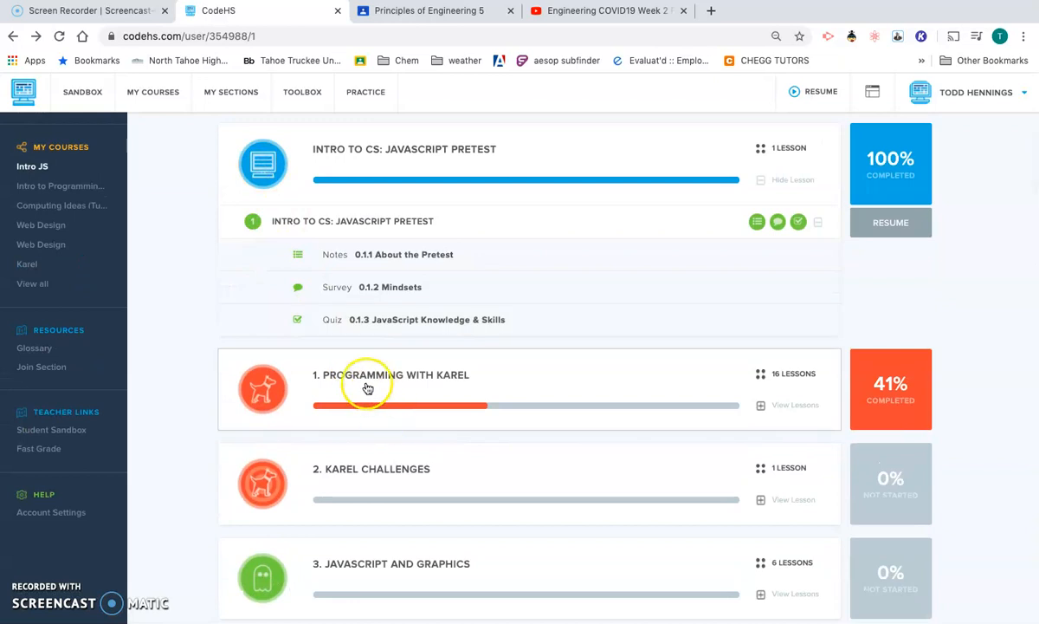
click(785, 178)
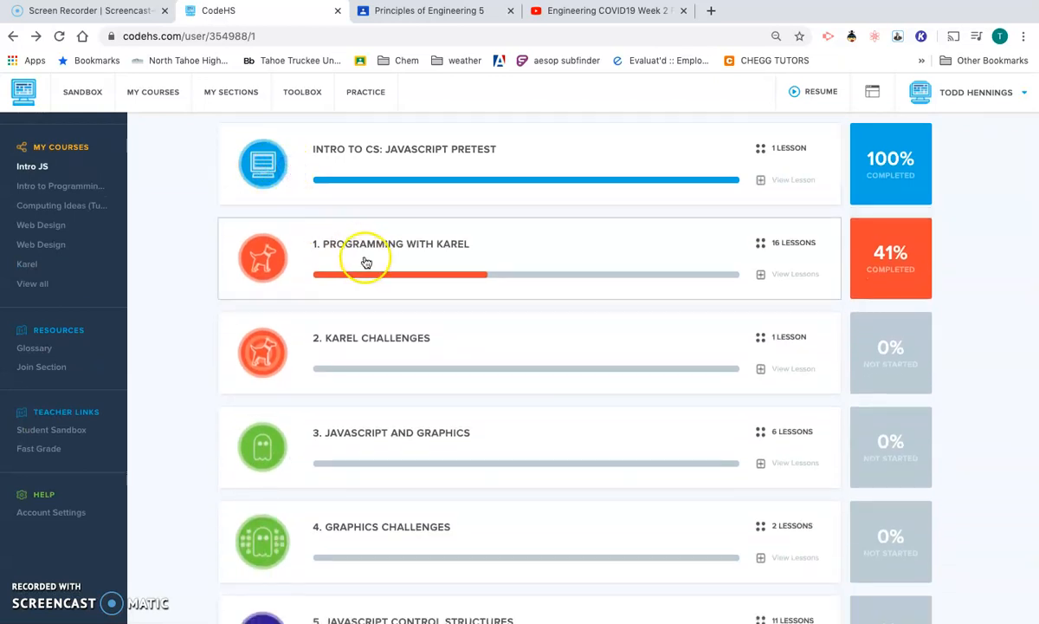
mouse_move(305, 263)
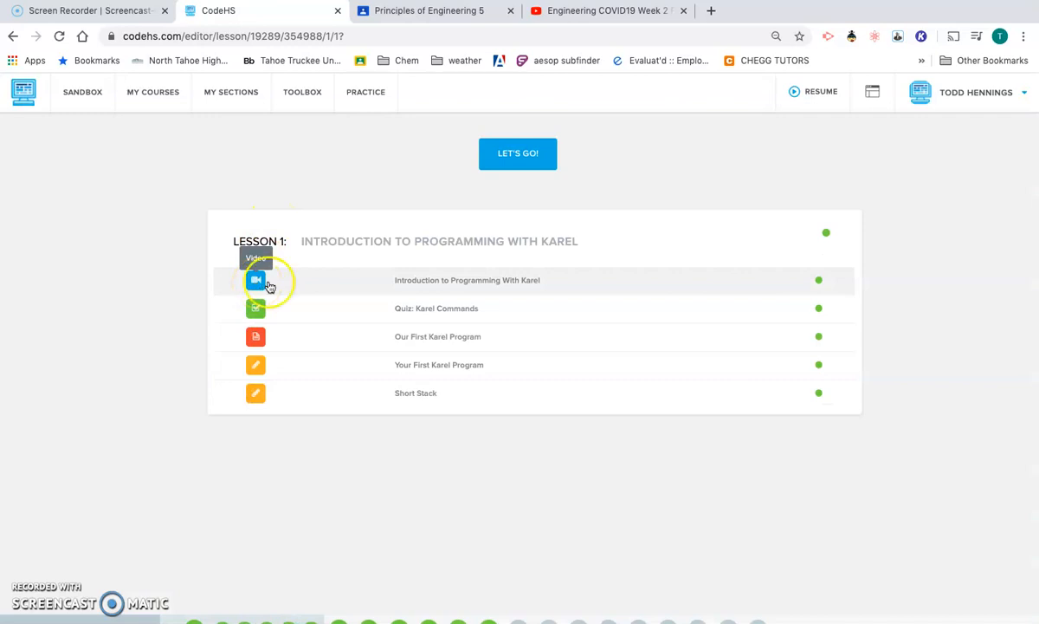
mouse_move(433, 286)
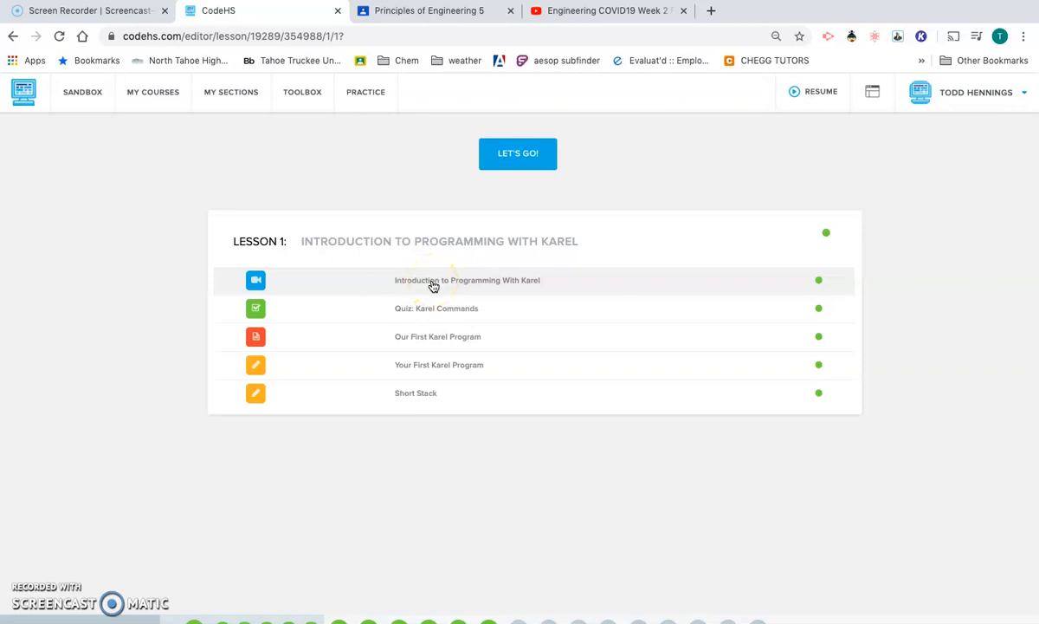
mouse_move(415, 308)
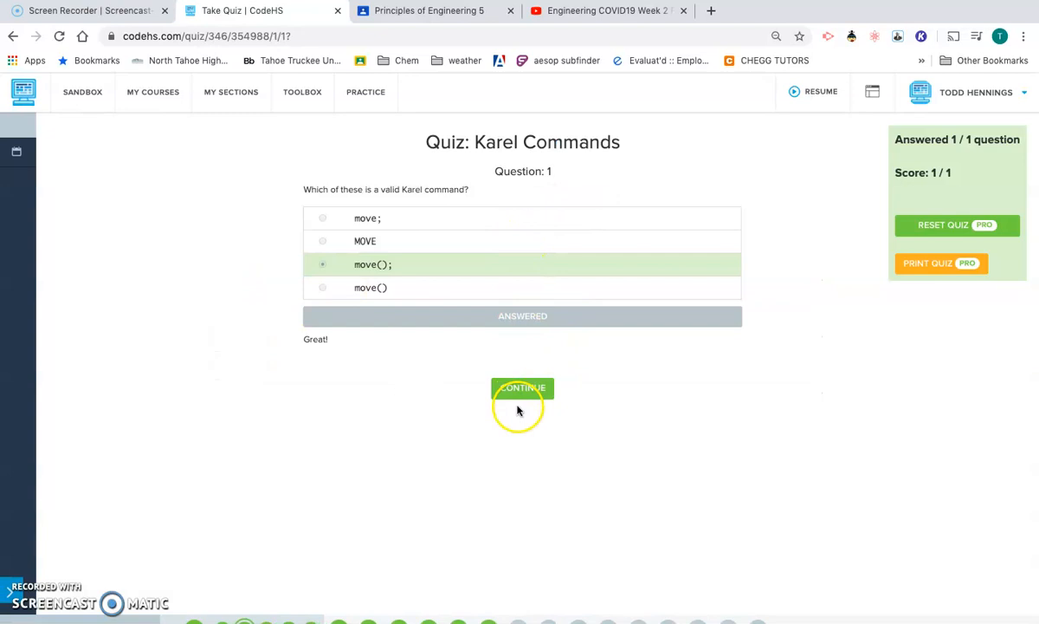
mouse_move(905, 364)
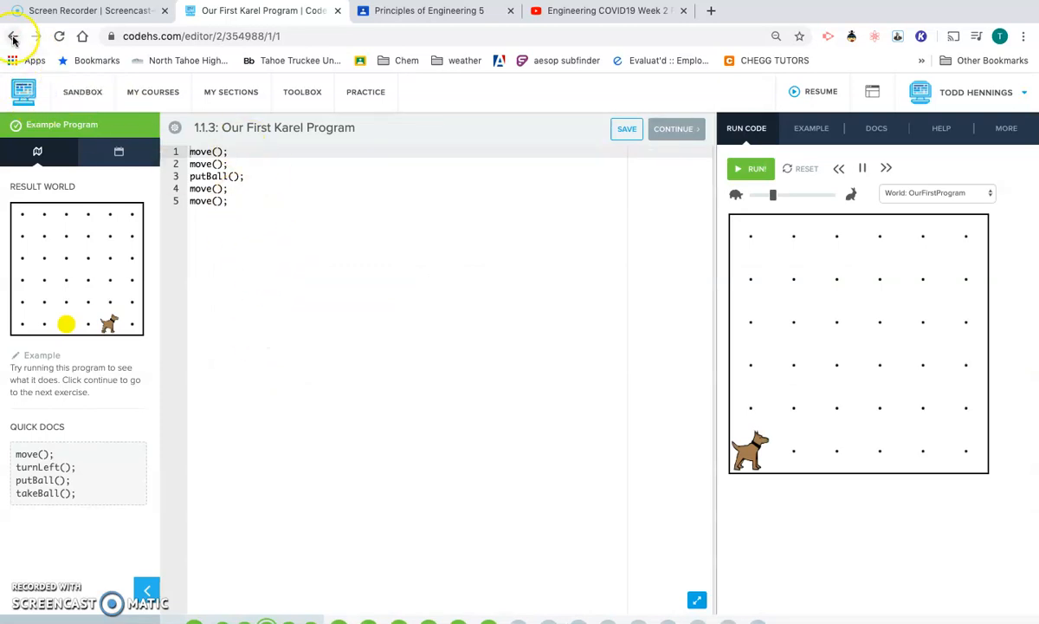
Go back to the Lesson 1 activity list from the example program.
click(14, 35)
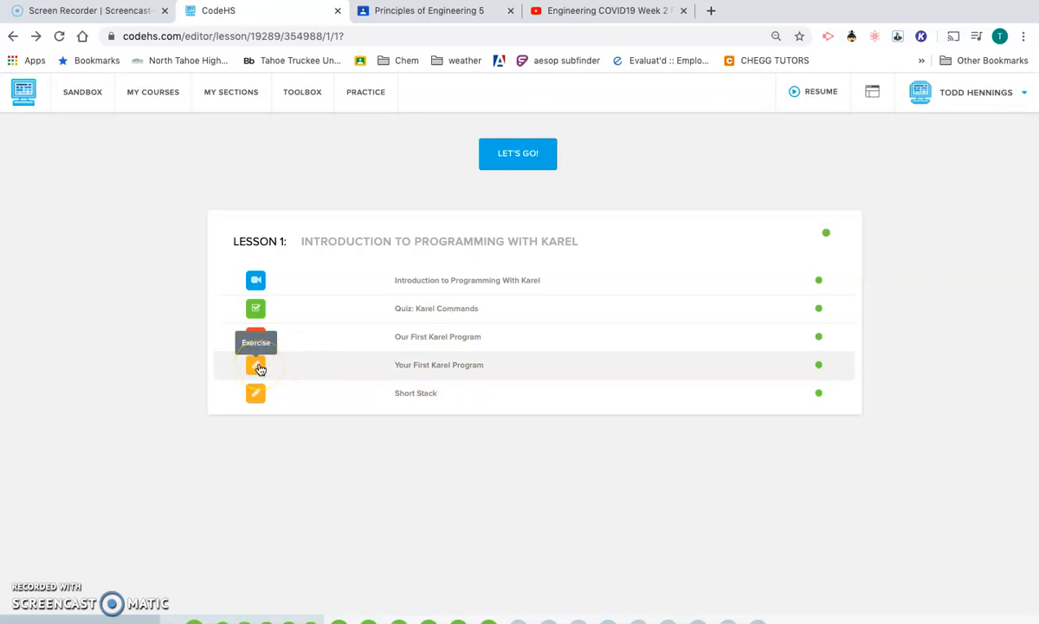
Run Your First Karel Program and check it so all three grader tests pass.
click(256, 364)
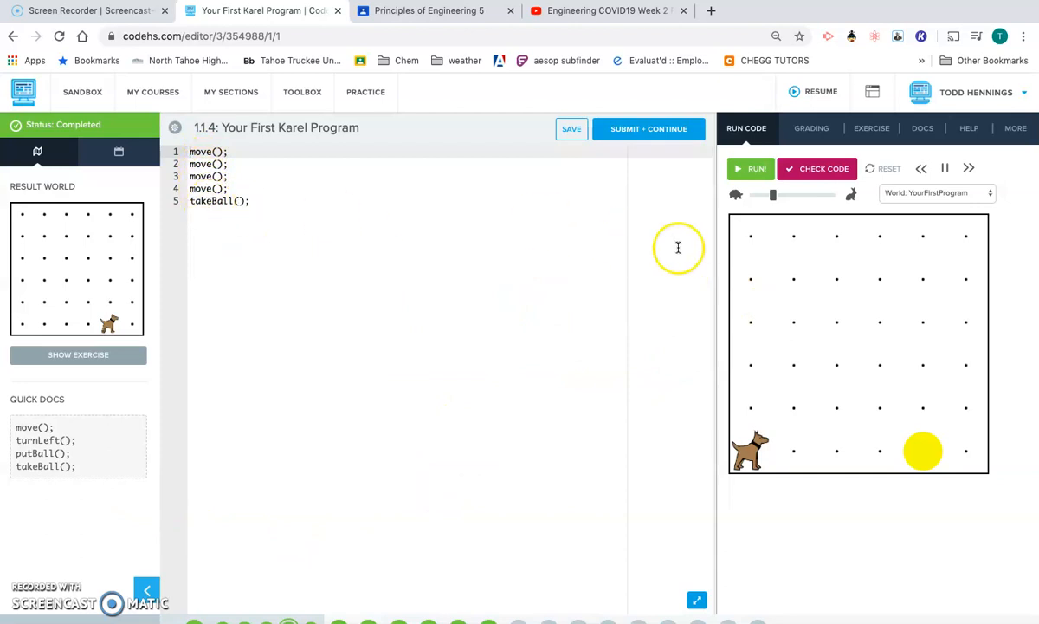
mouse_move(679, 160)
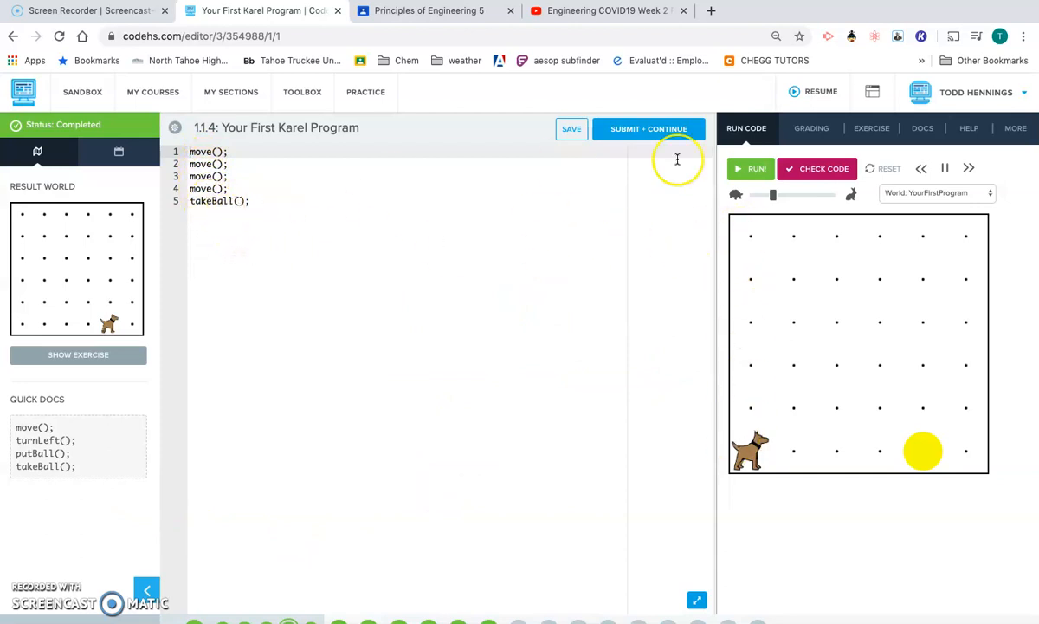
click(750, 169)
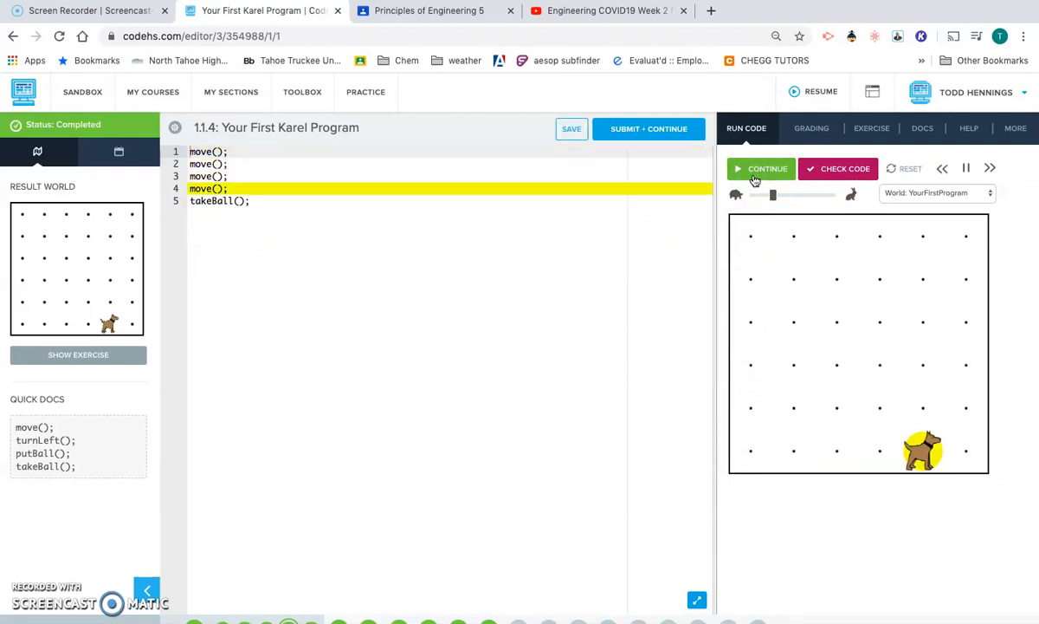
click(767, 168)
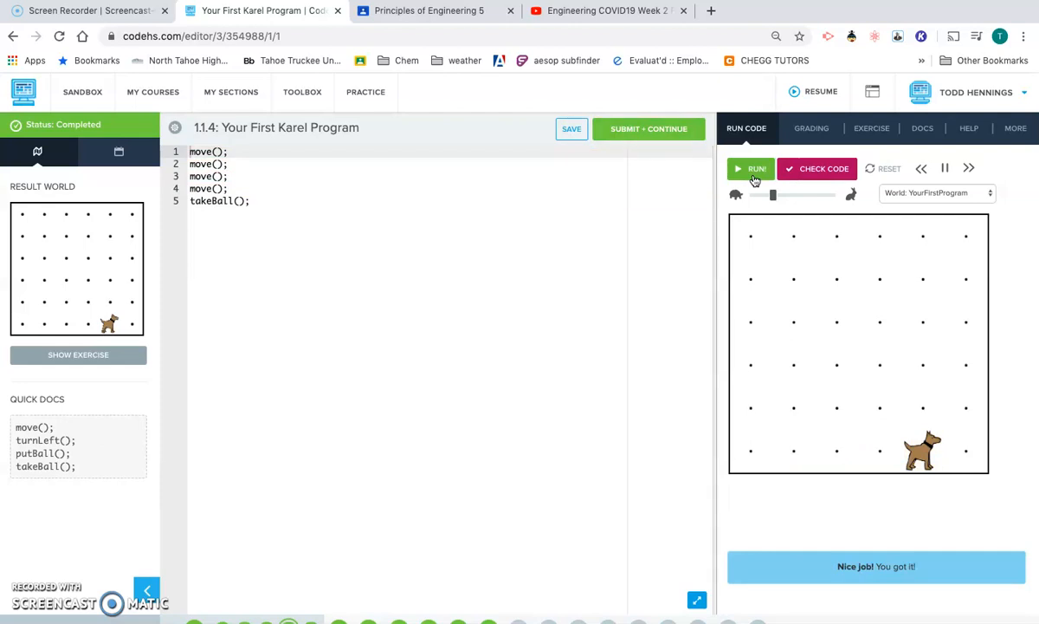
click(811, 128)
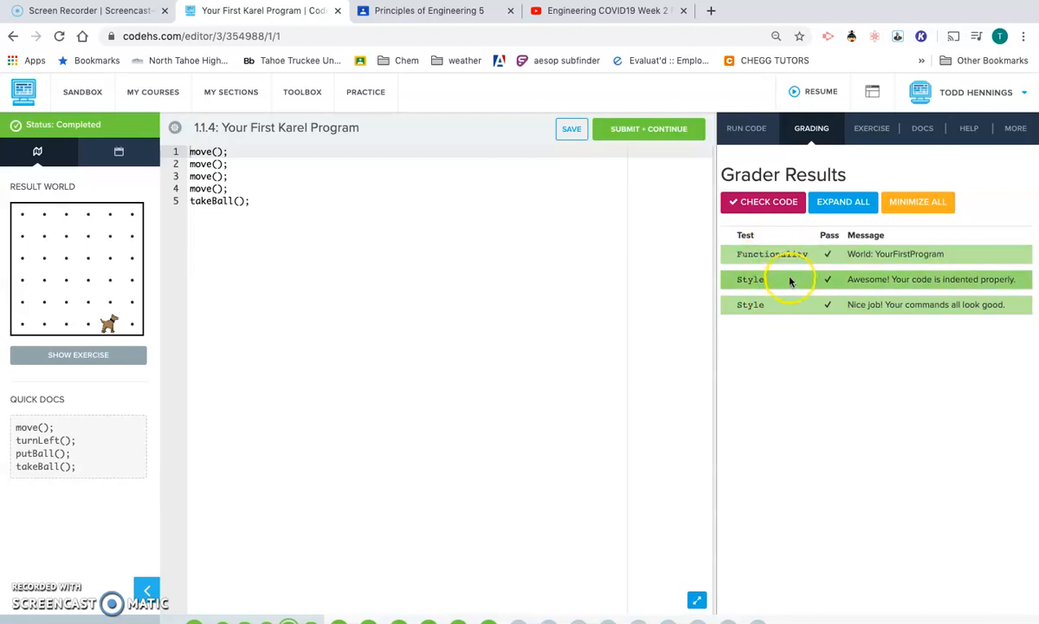
mouse_move(847, 163)
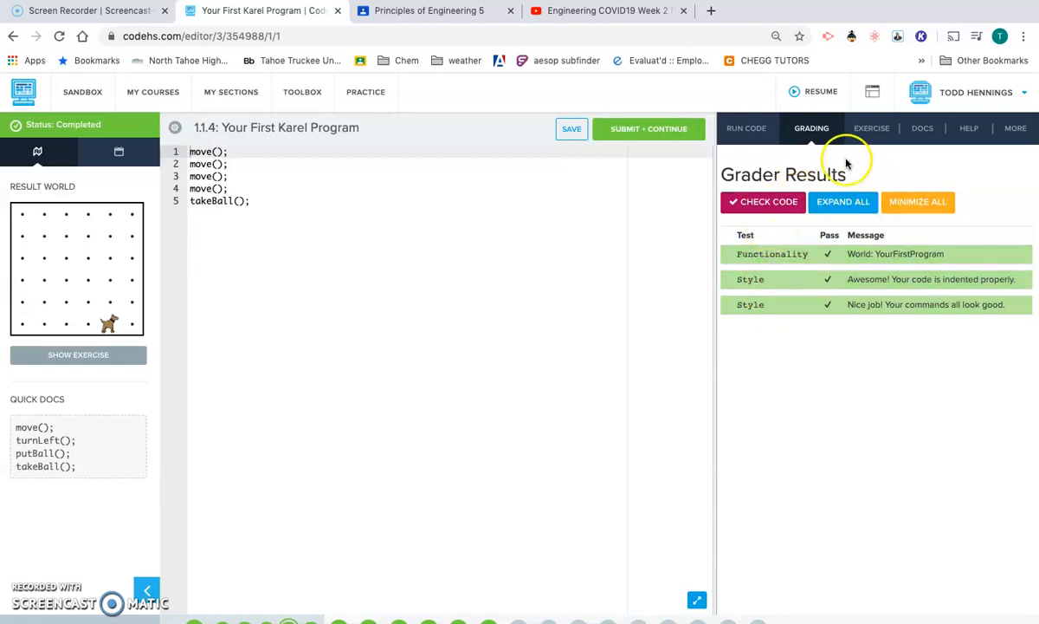
click(762, 201)
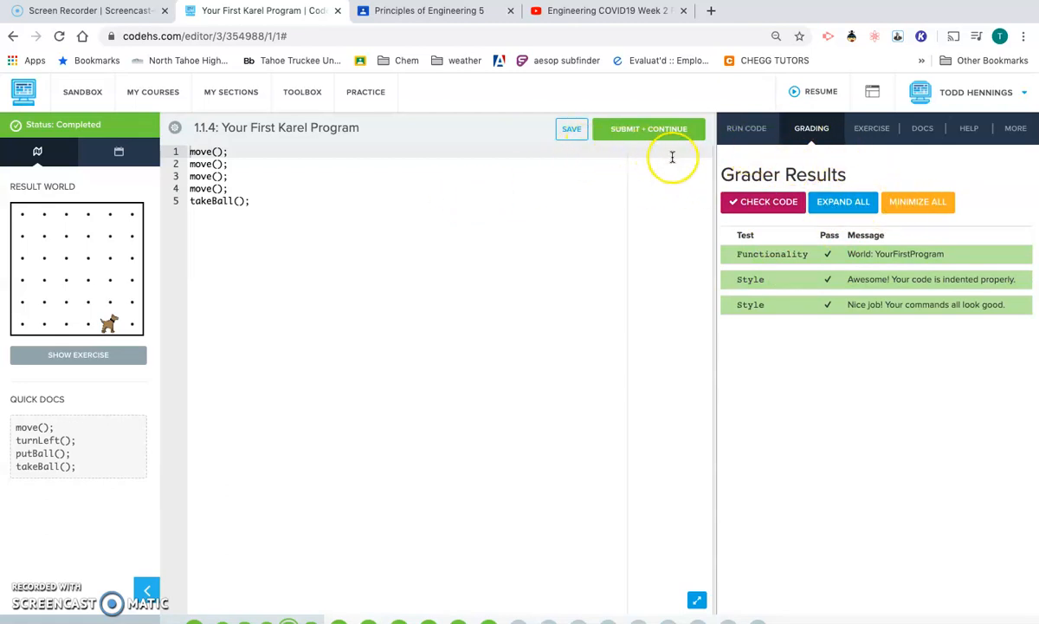
Rerun the program at maximum Karel speed until Karel takes the ball, then save the code.
click(744, 128)
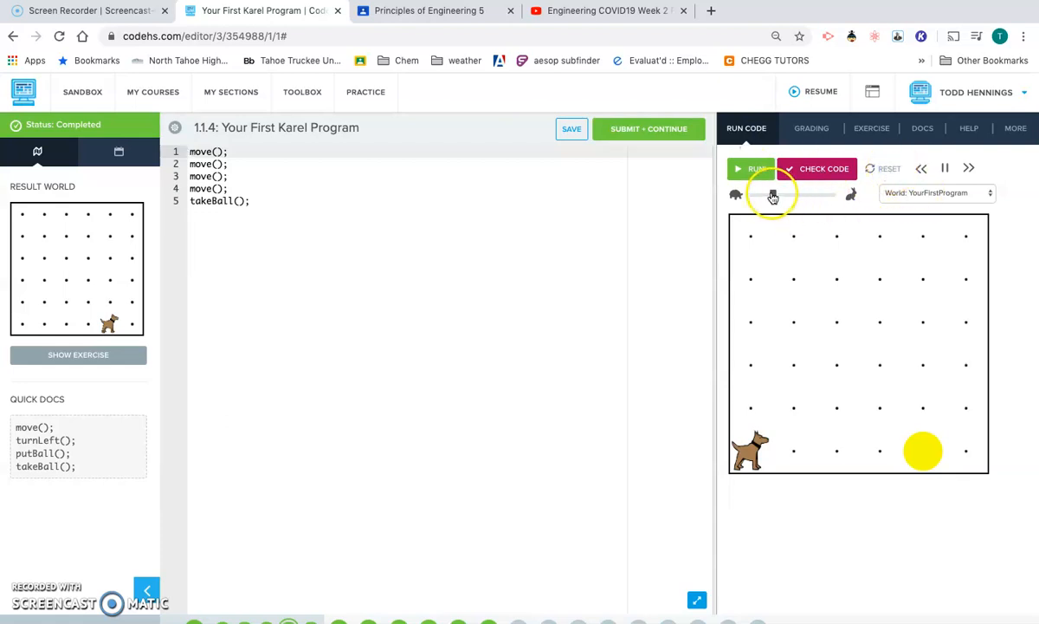
click(752, 168)
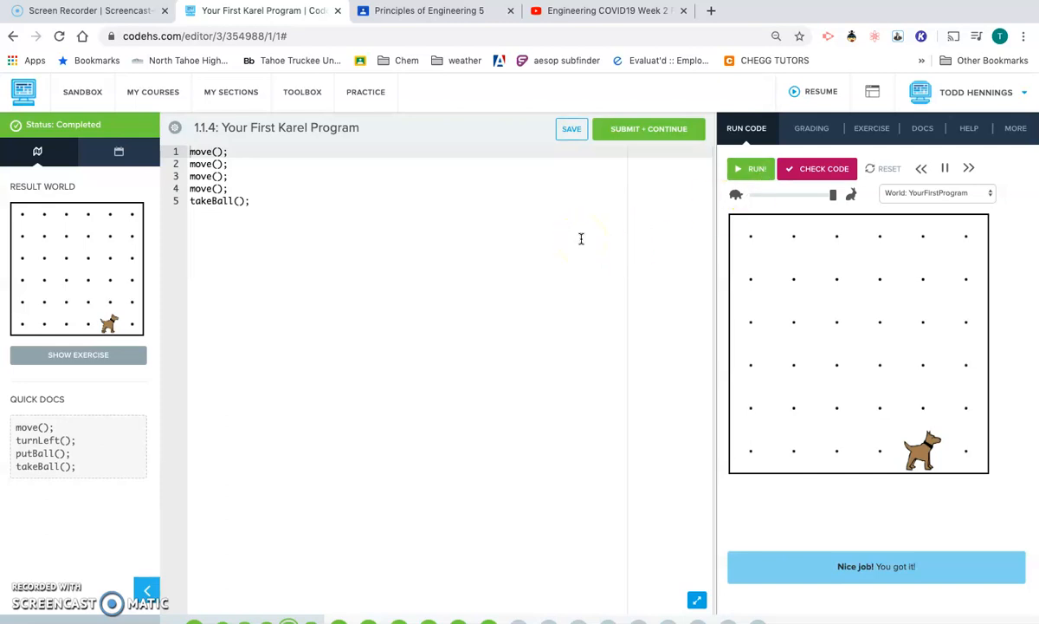
mouse_move(572, 128)
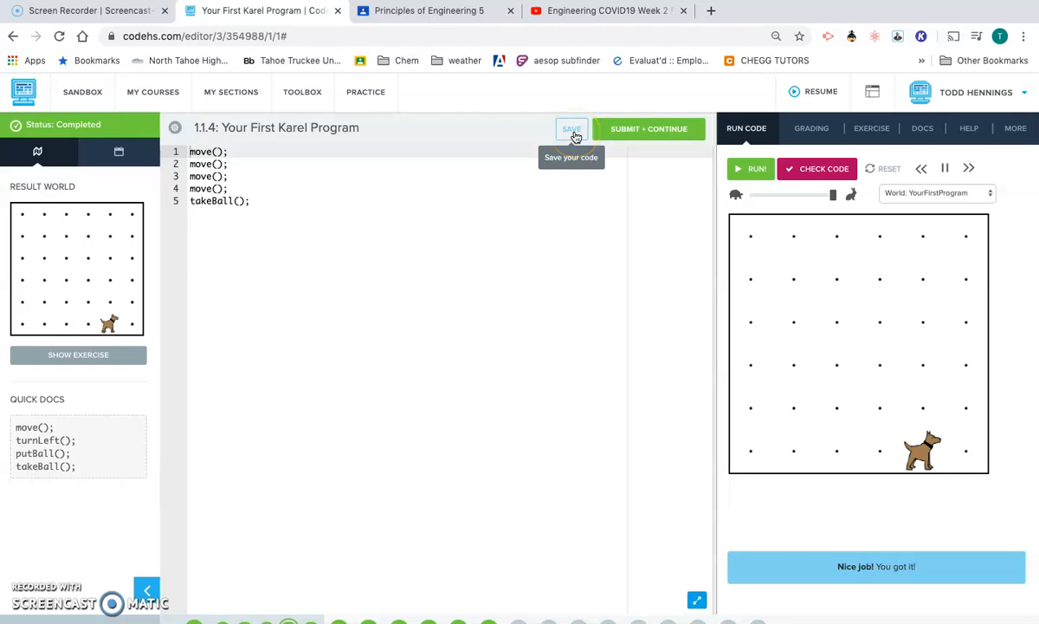
click(571, 128)
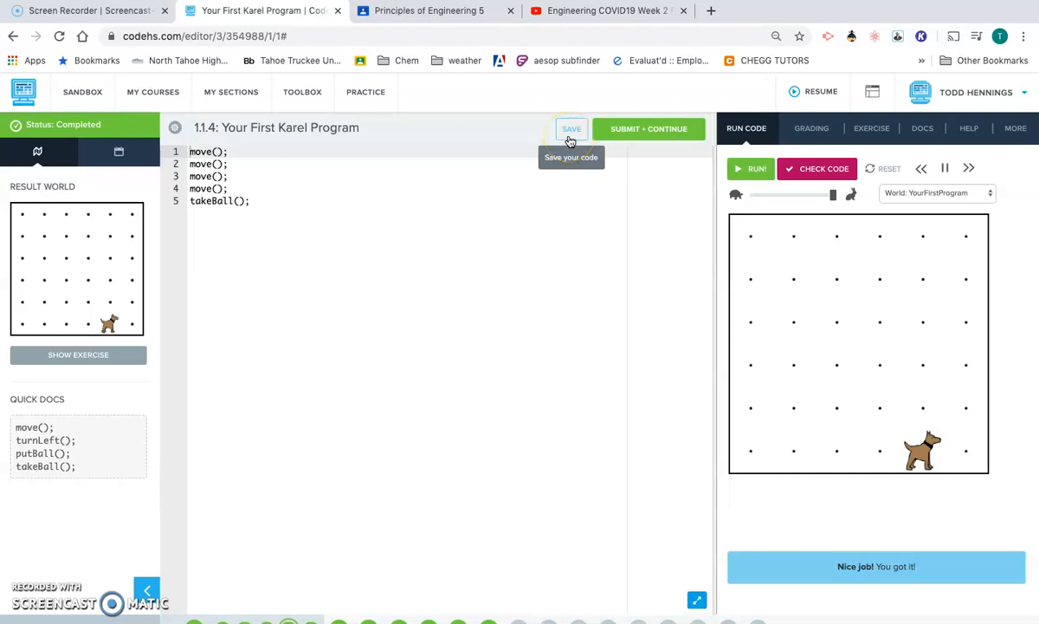
mouse_move(875, 567)
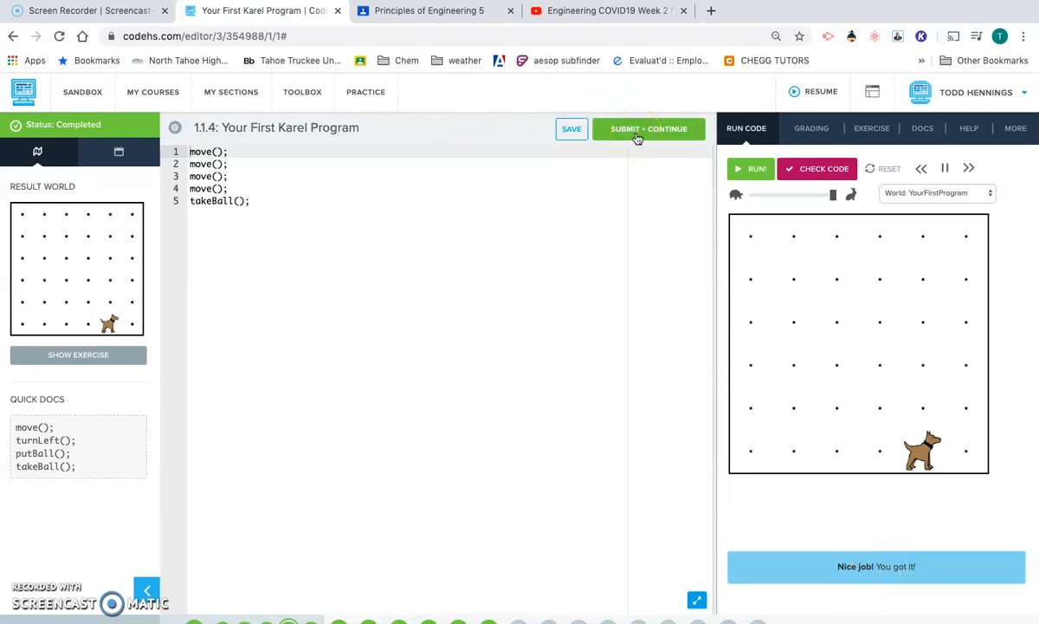
Submit and confirm Your First Karel Program, then step back from Short Stack to the Lesson 1 list.
click(648, 128)
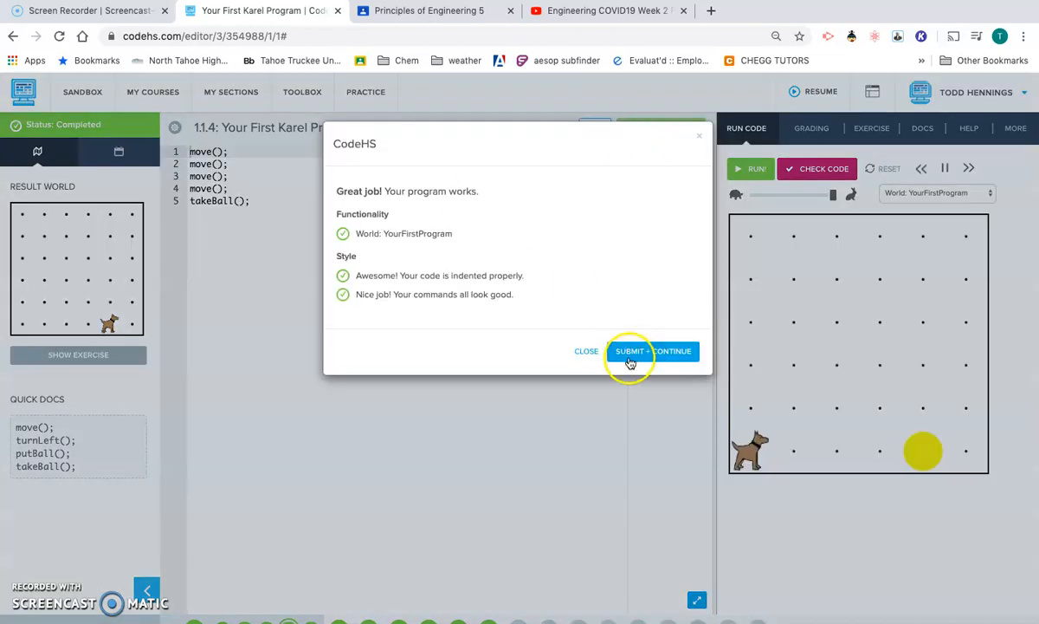
click(630, 350)
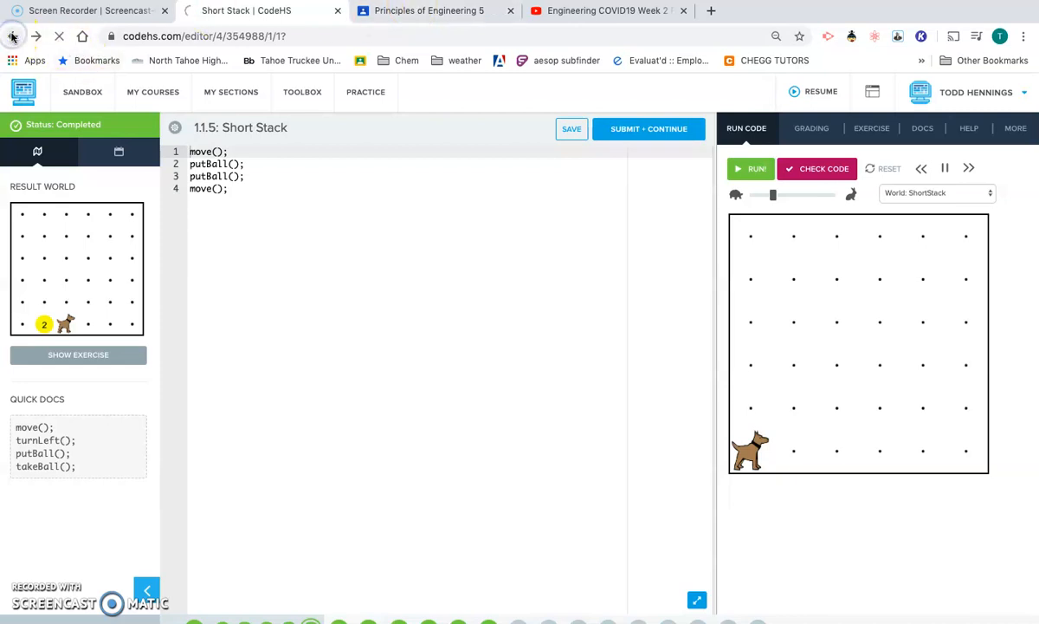
click(14, 34)
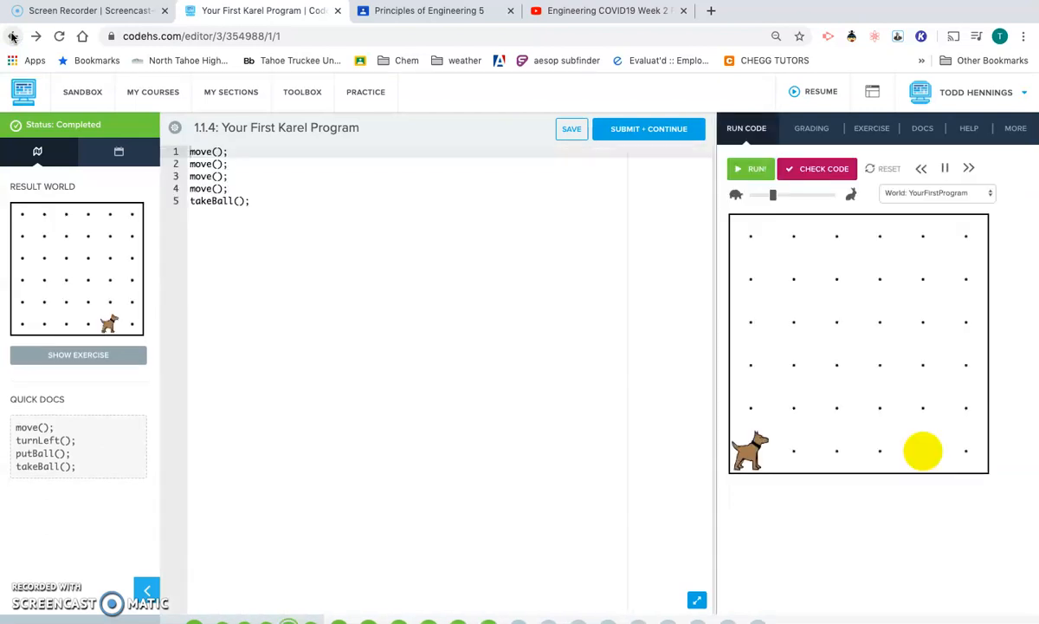
click(14, 35)
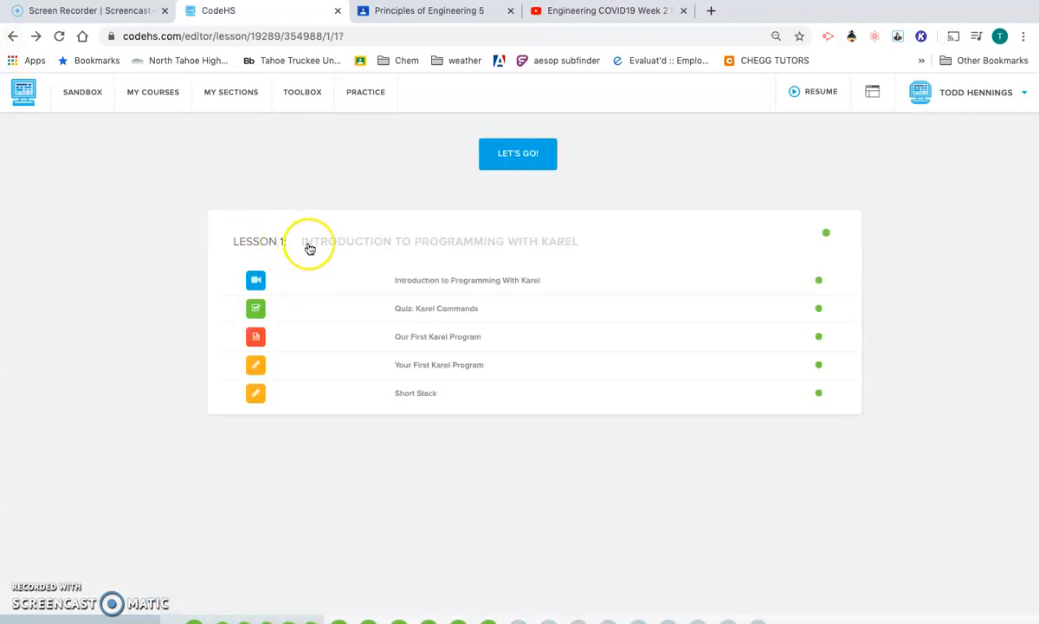
From the course page, expand More Basic Karel and enter its Lesson 2 overview.
click(14, 35)
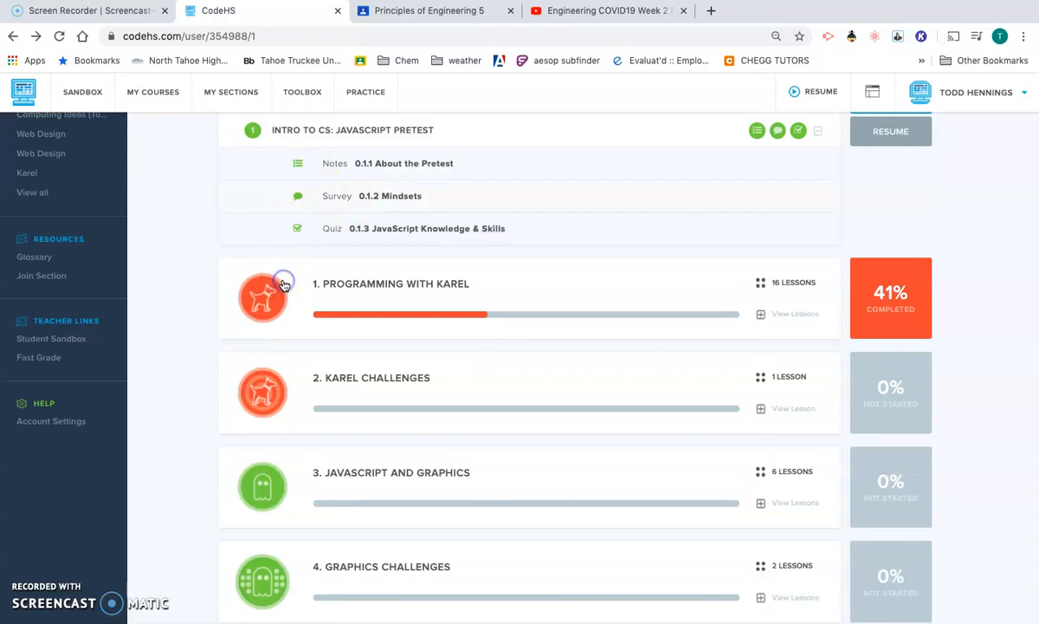
scroll(down, 3)
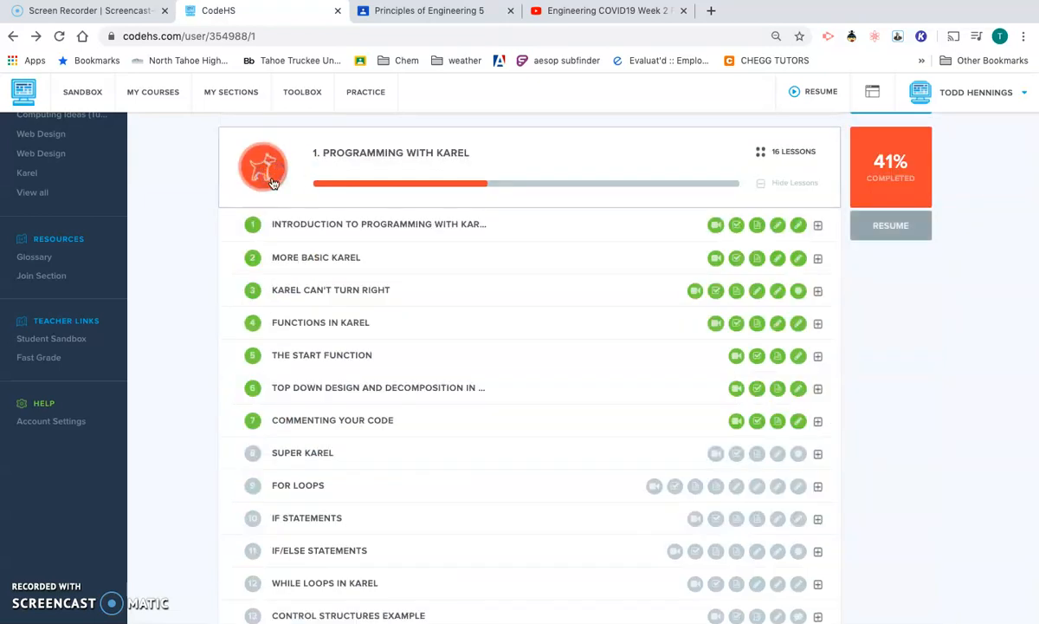
click(315, 257)
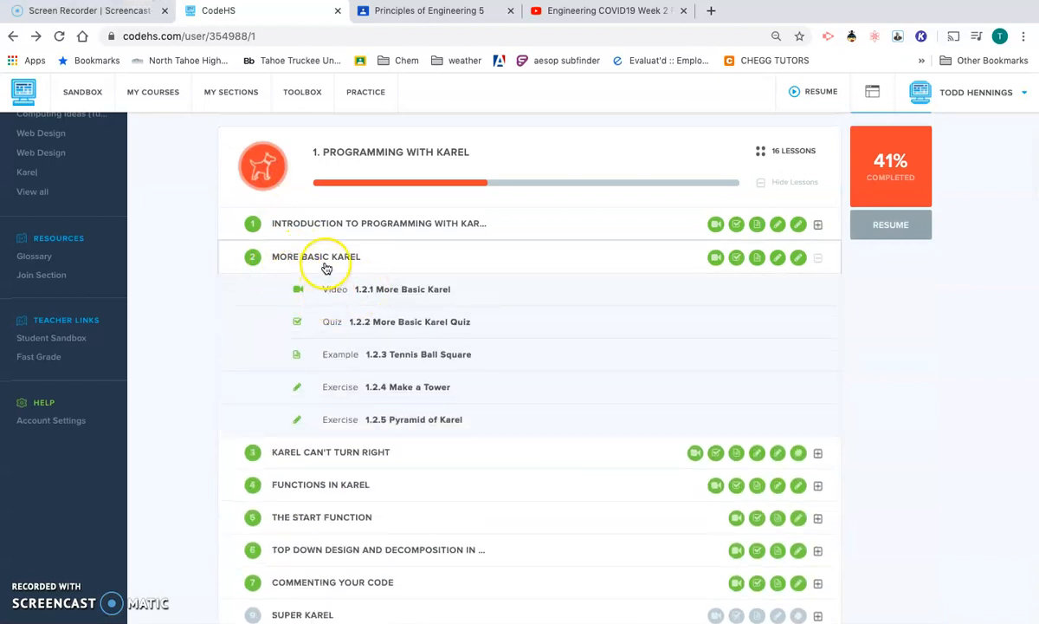
click(315, 257)
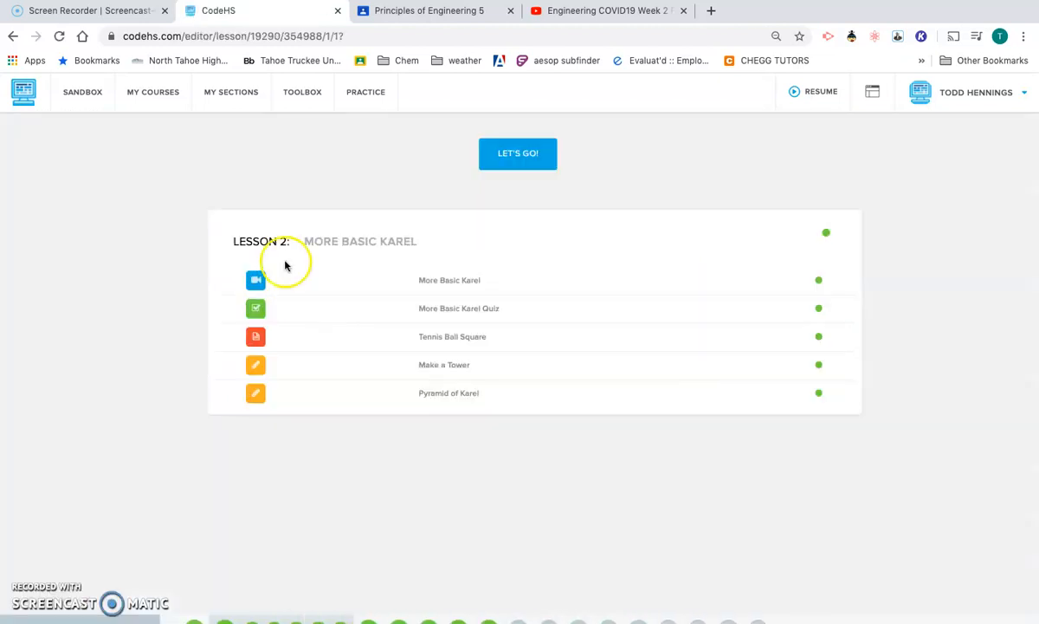
mouse_move(409, 407)
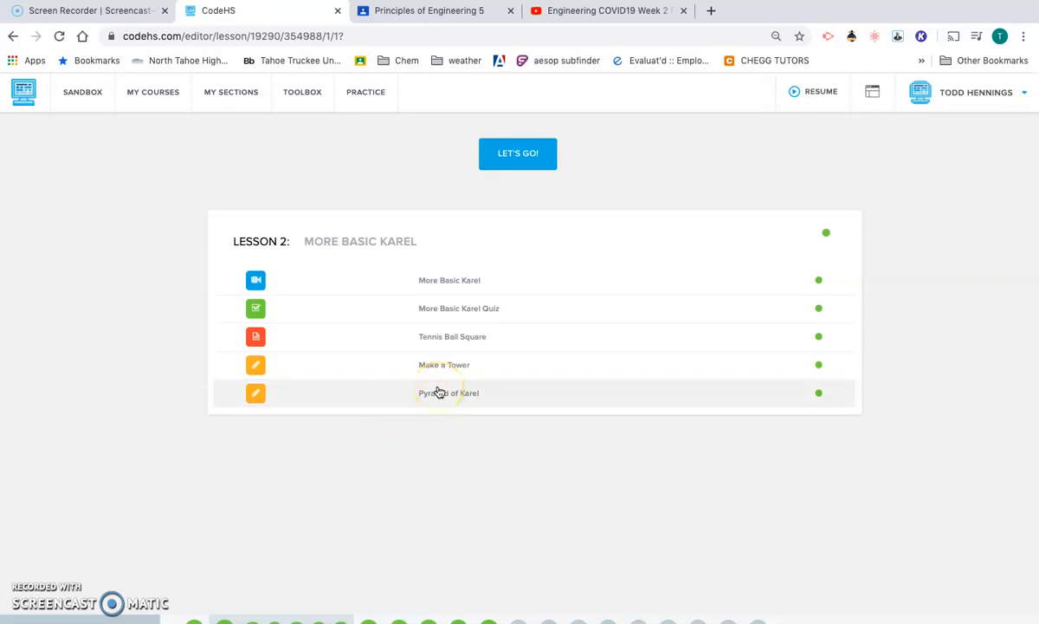
mouse_move(423, 314)
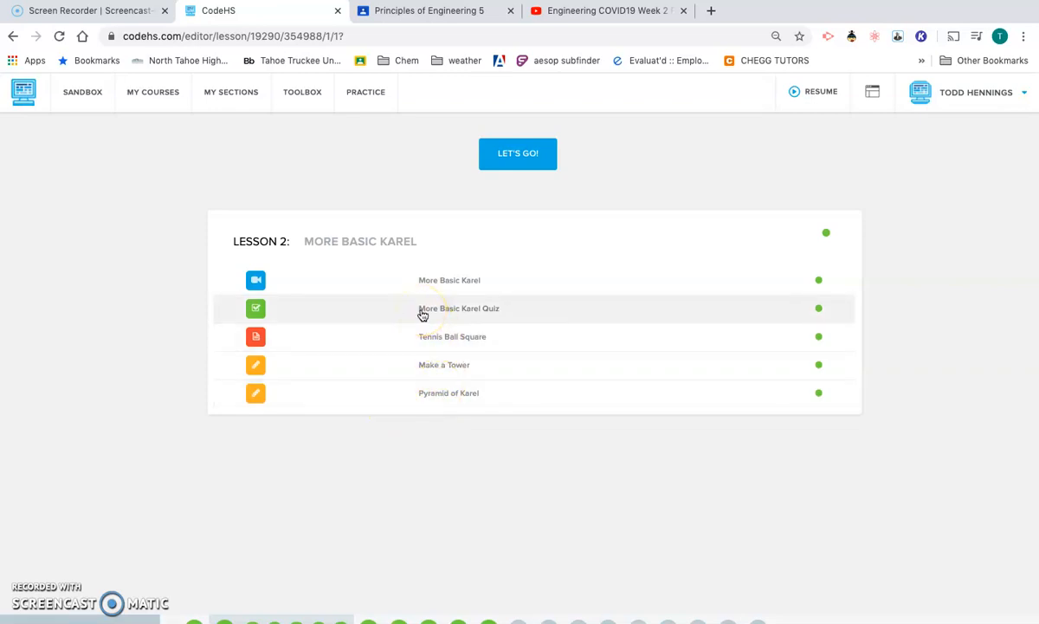